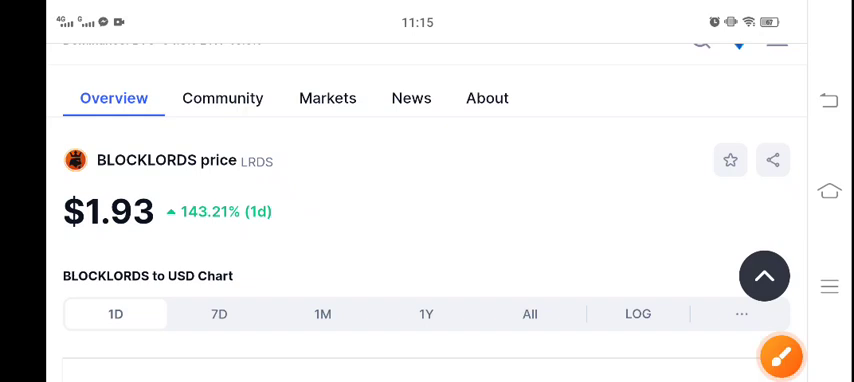
left_click(780, 356)
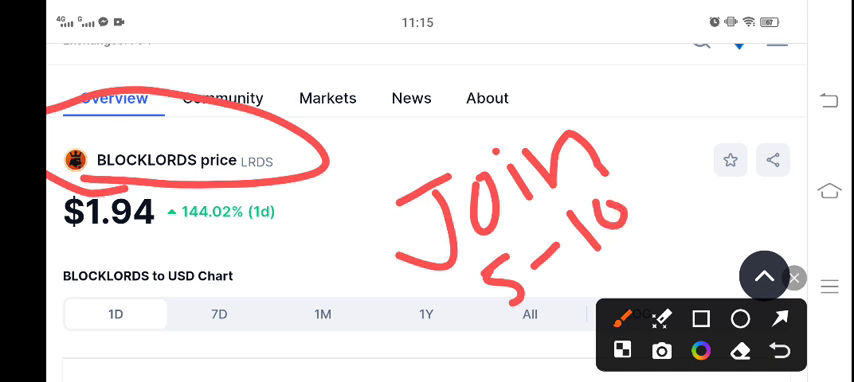
left_click(796, 278)
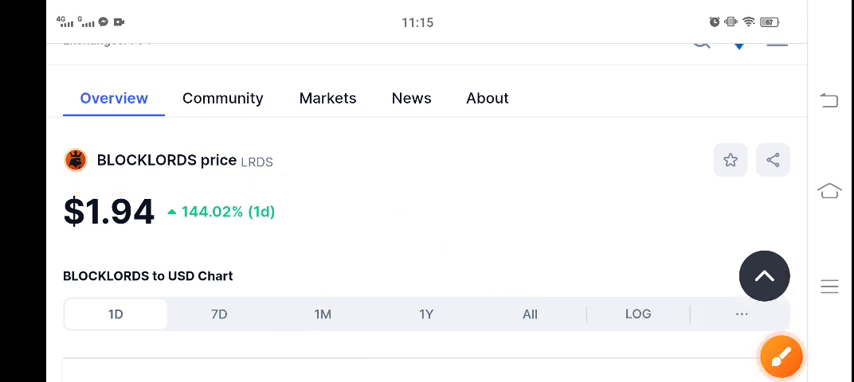
scroll("down", 3)
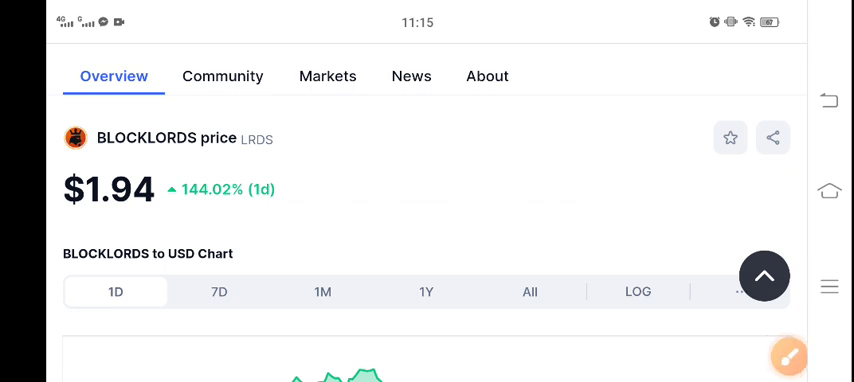
left_click(788, 356)
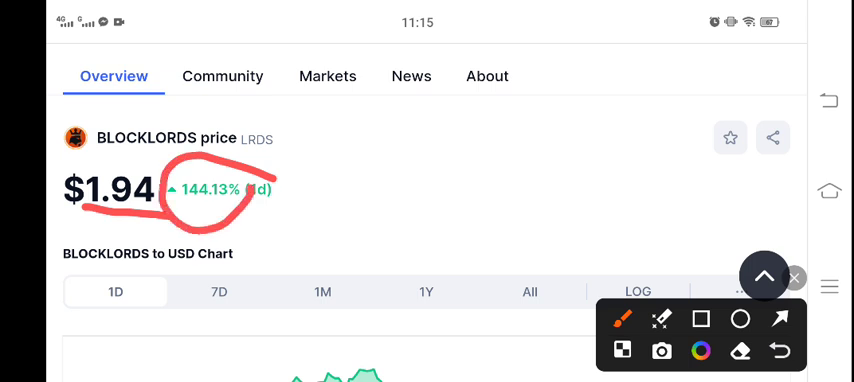
left_click(794, 278)
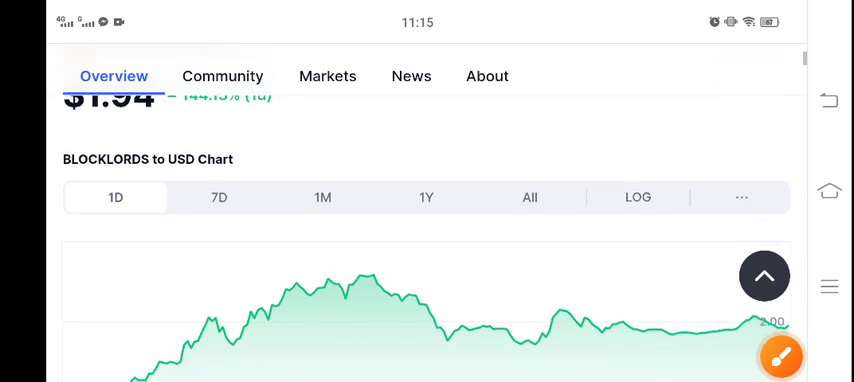
scroll("down", 3)
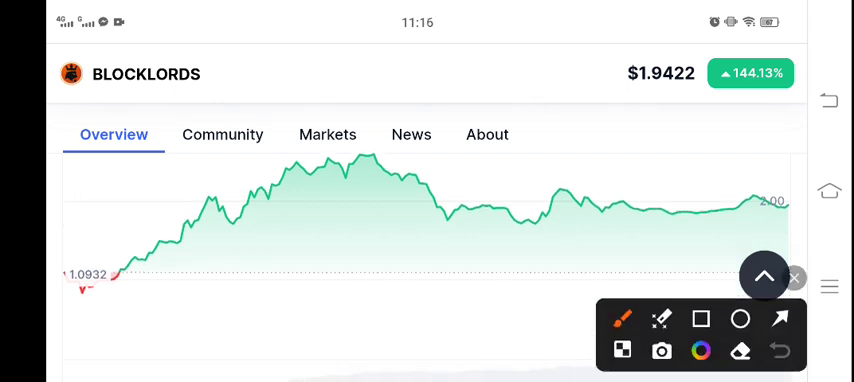
left_click_drag(436, 190, 744, 188)
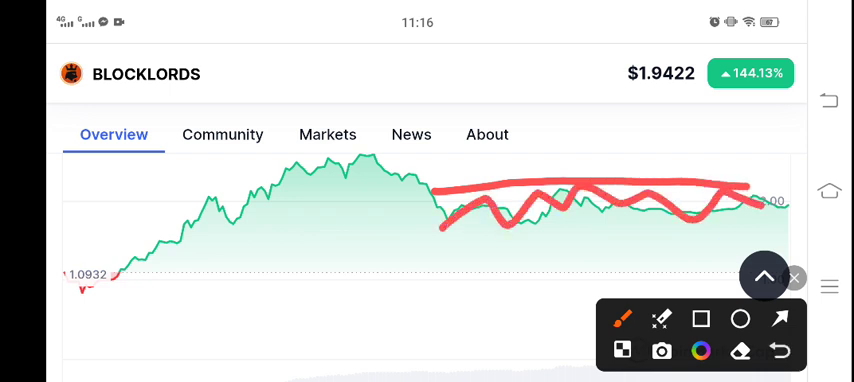
left_click_drag(740, 196, 800, 164)
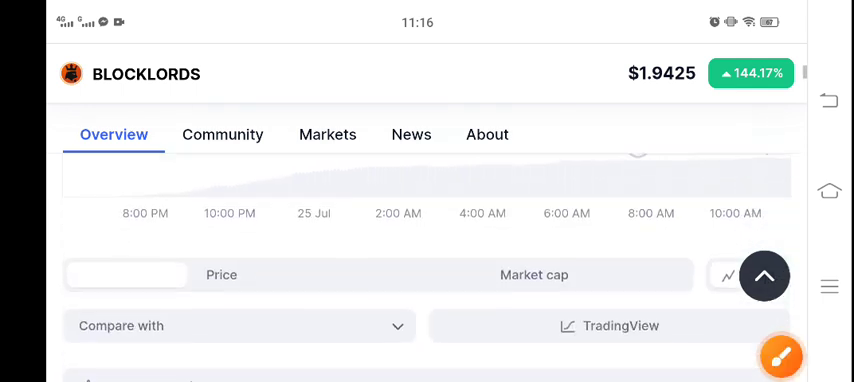
scroll("down", 3)
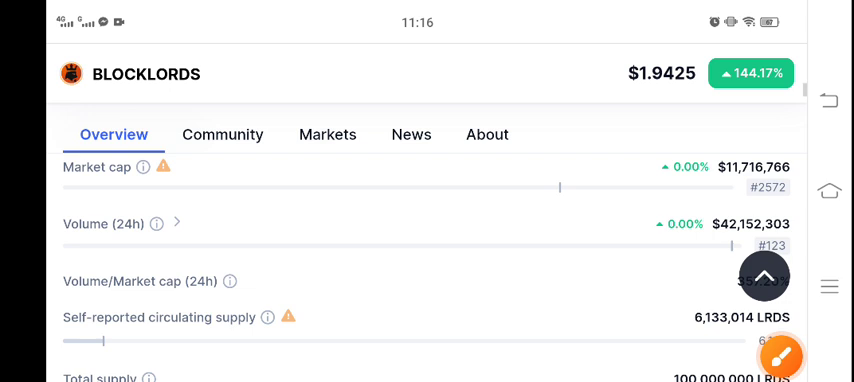
left_click(780, 356)
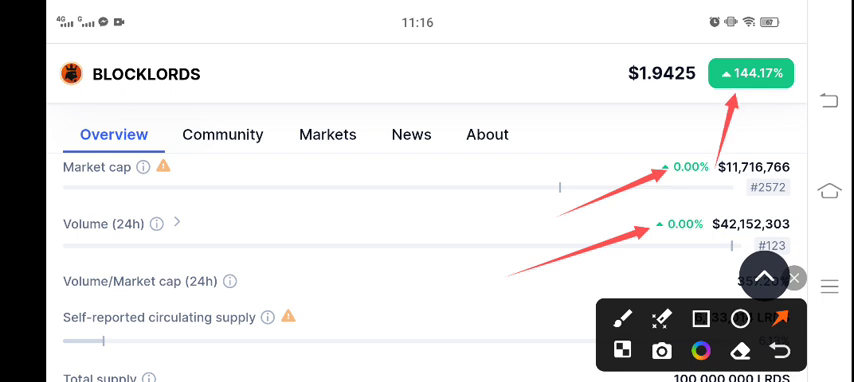
scroll("down", 3)
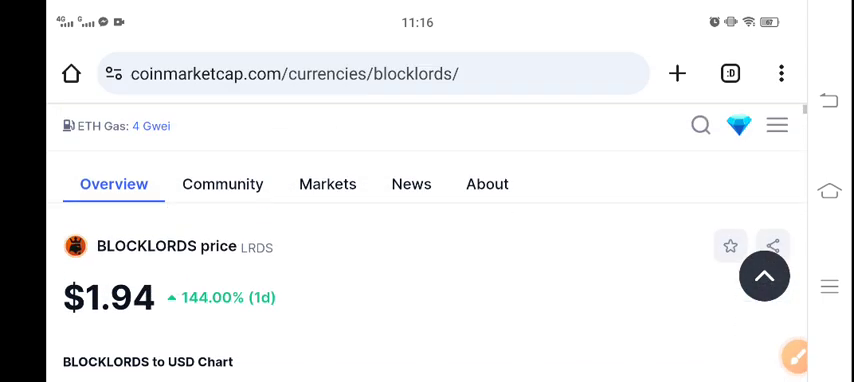
scroll("down", 3)
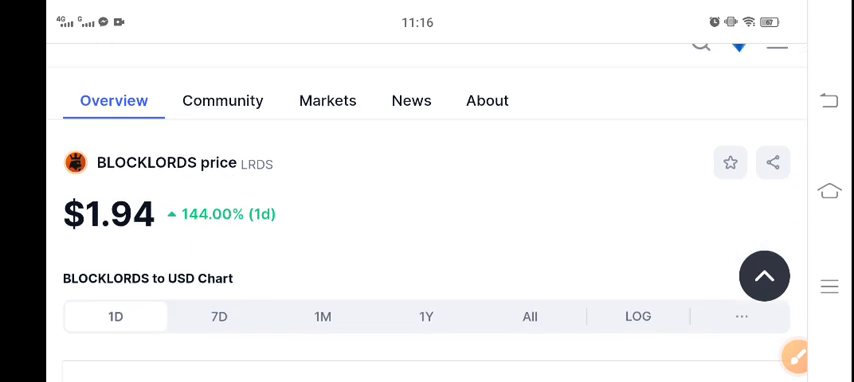